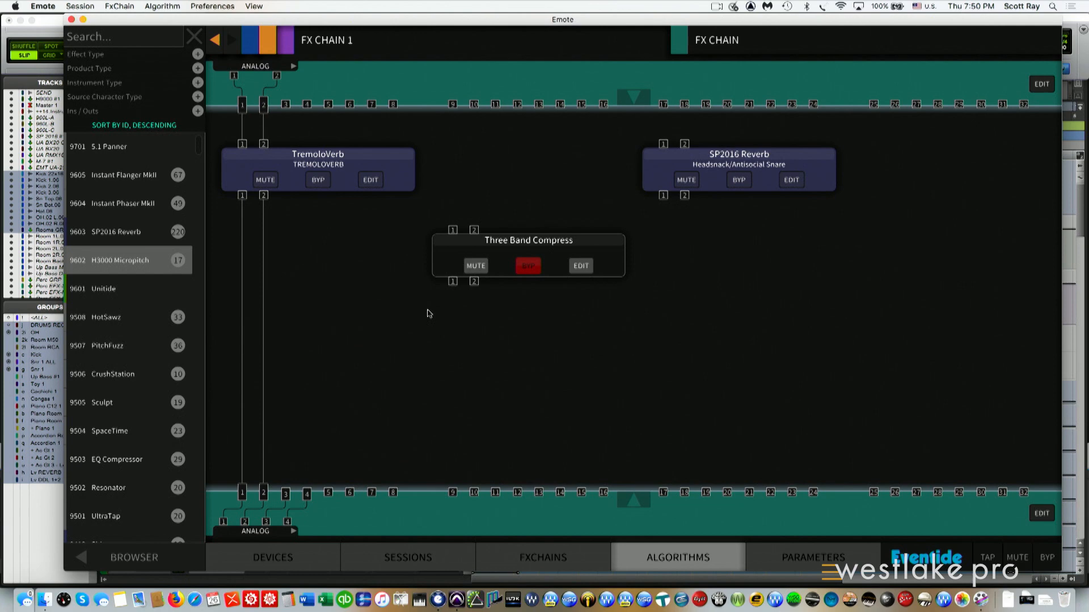
{"action": "mouse_move", "coordinate": [559, 143]}
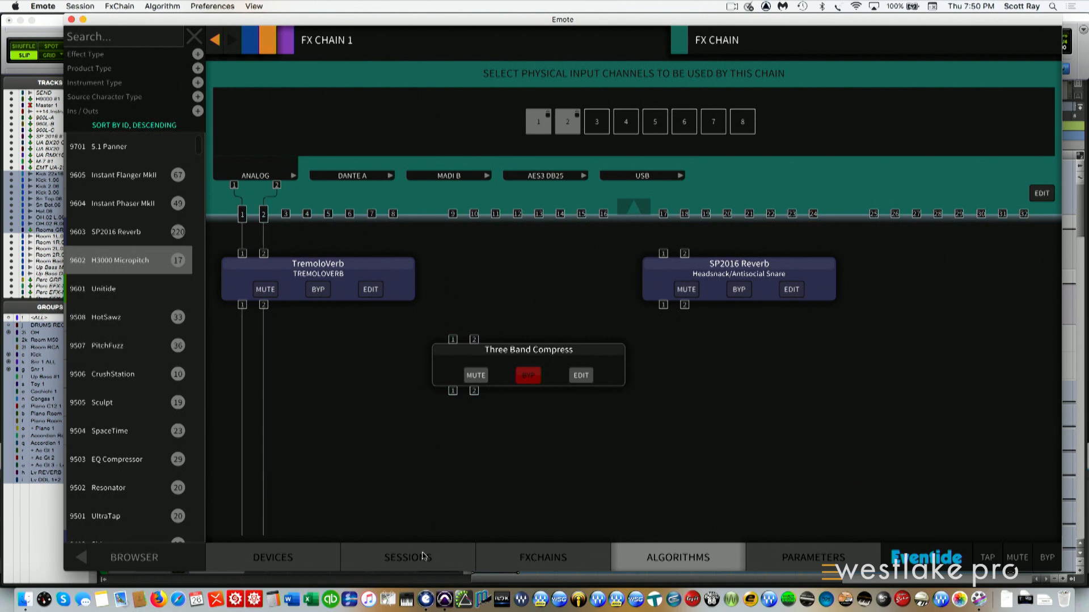
{"action": "mouse_move", "coordinate": [507, 211]}
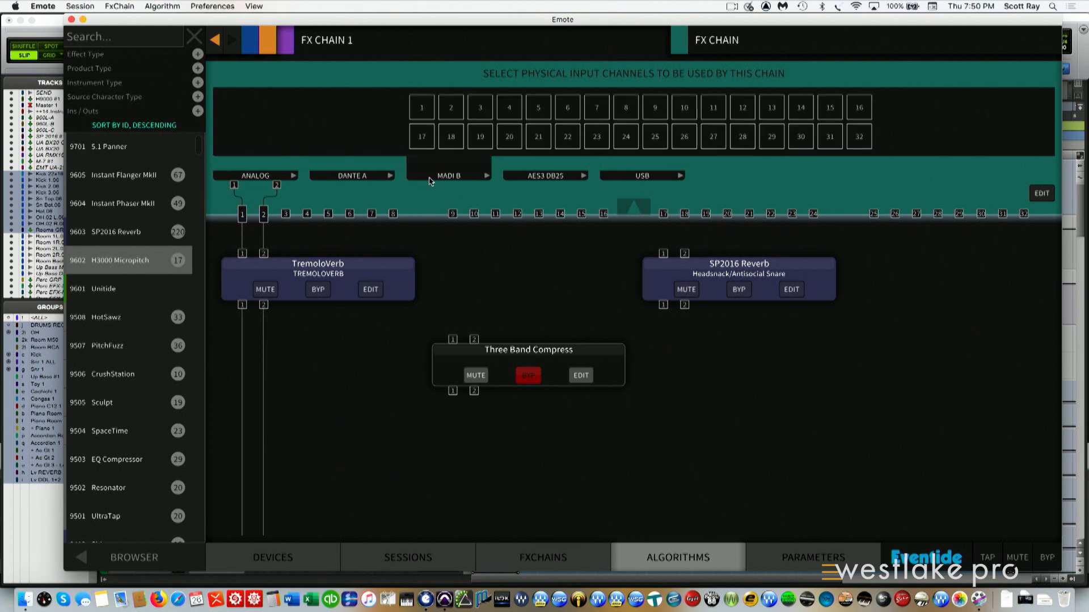
- Show the USB input channels, then expand Effect Type with Modulation filtering and Product Type
{"action": "left_click", "coordinate": [545, 175]}
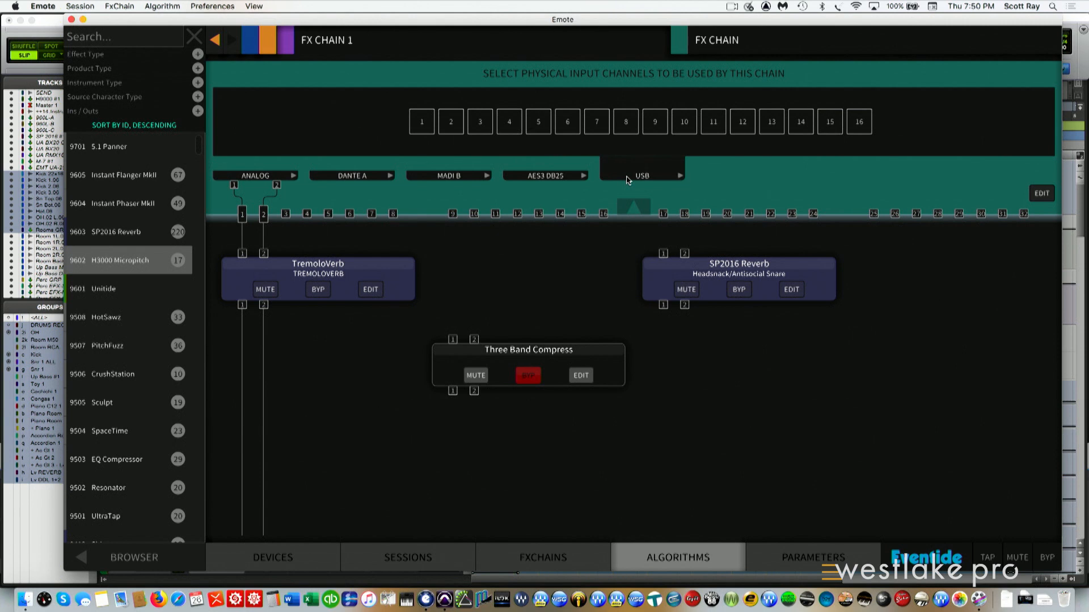
{"action": "mouse_move", "coordinate": [434, 125]}
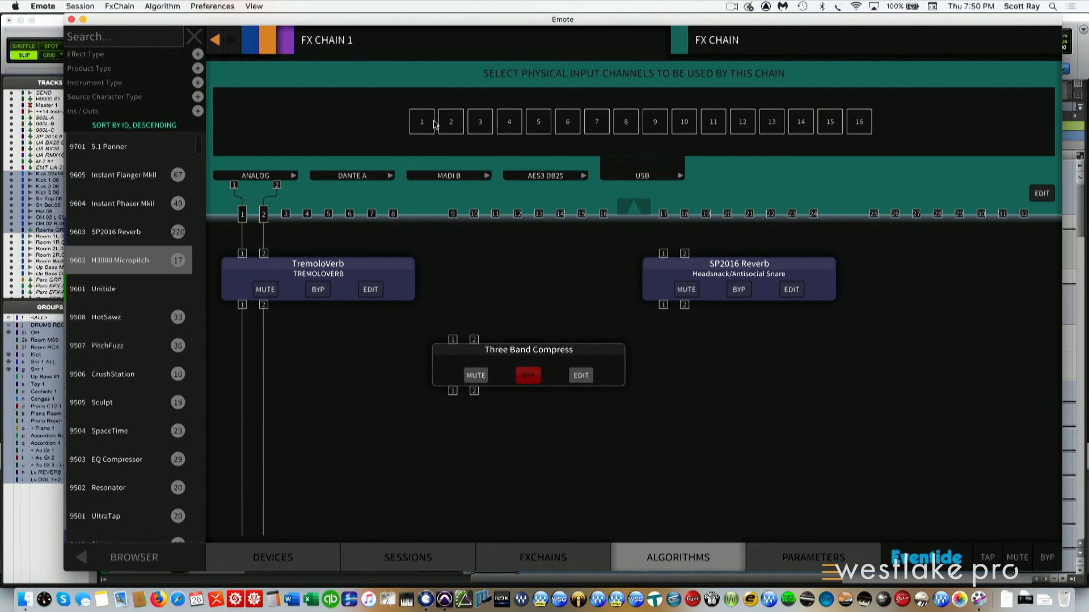
{"action": "mouse_move", "coordinate": [493, 127]}
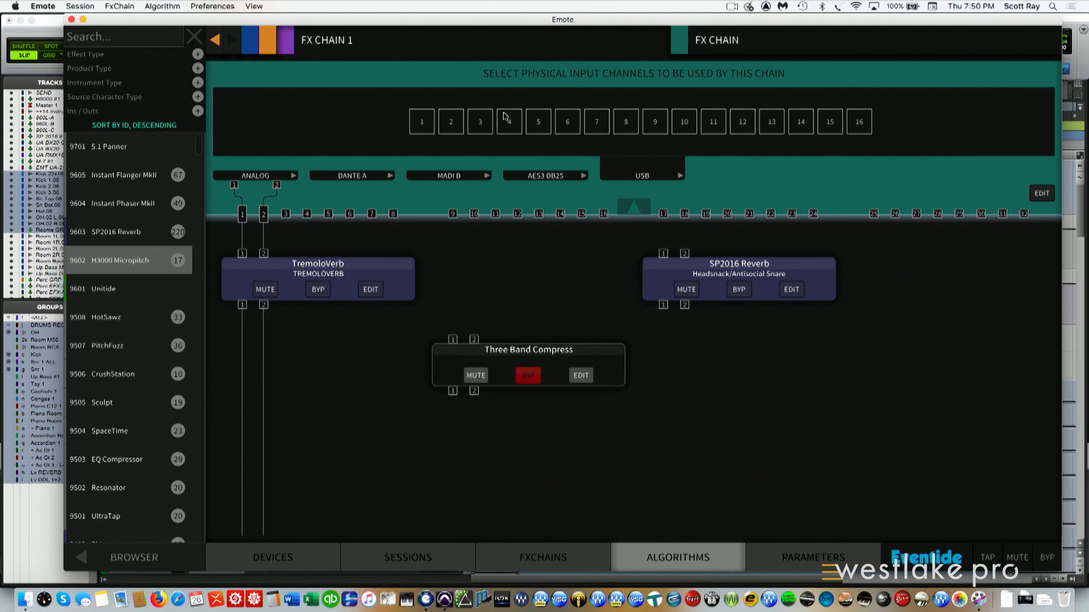
{"action": "mouse_move", "coordinate": [631, 207]}
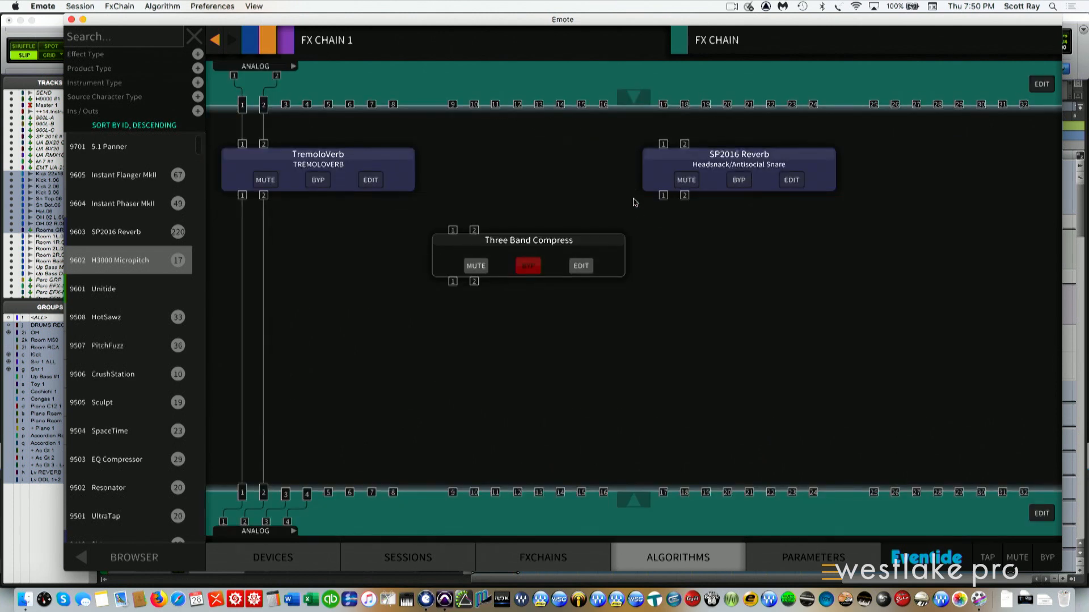
{"action": "mouse_move", "coordinate": [102, 197]}
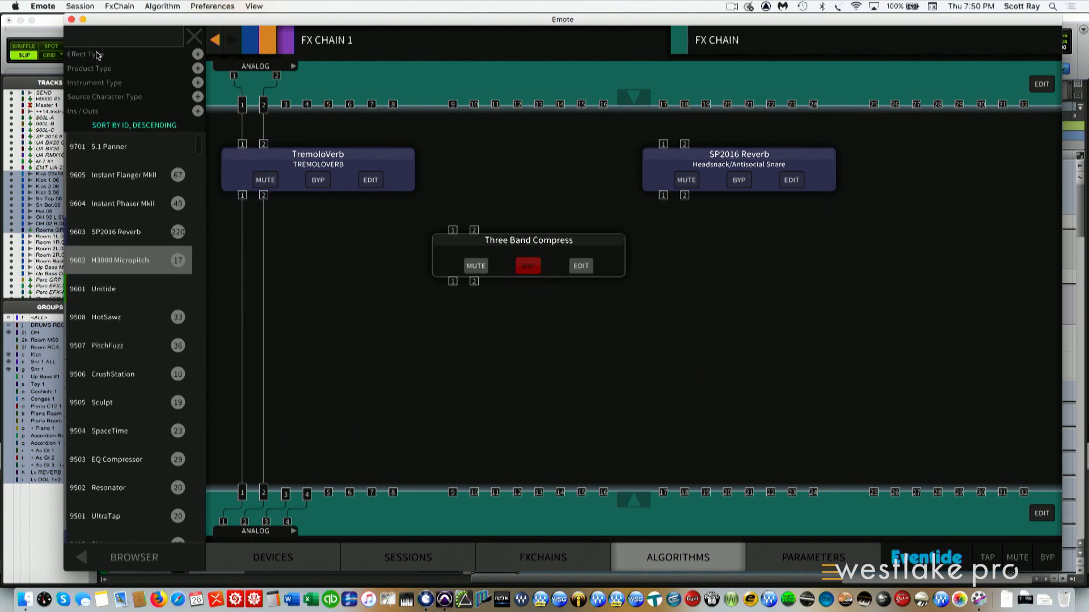
{"action": "left_click", "coordinate": [84, 54]}
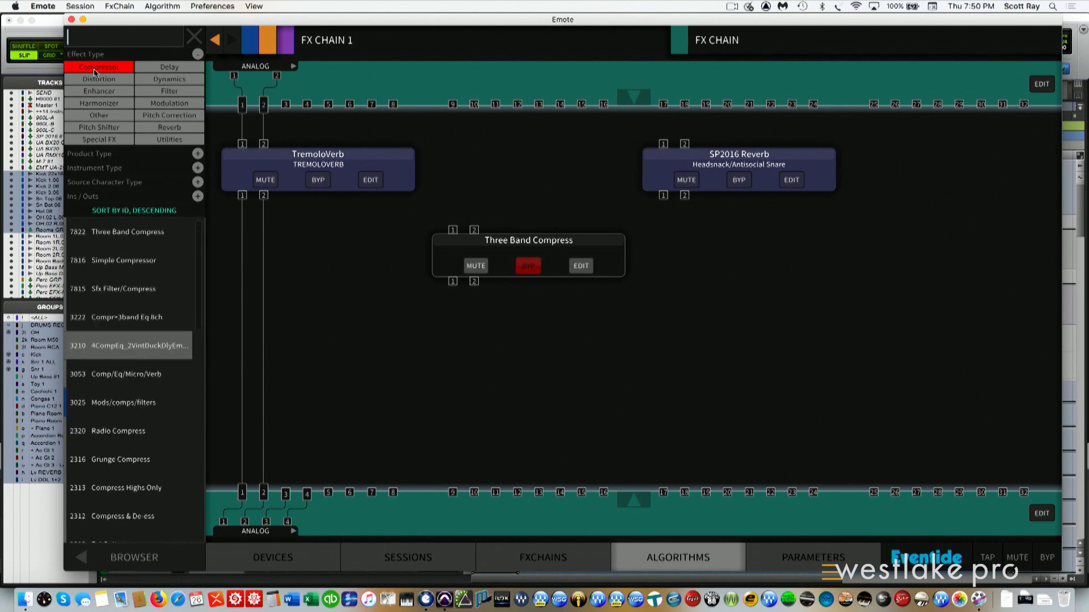
{"action": "left_click", "coordinate": [169, 102]}
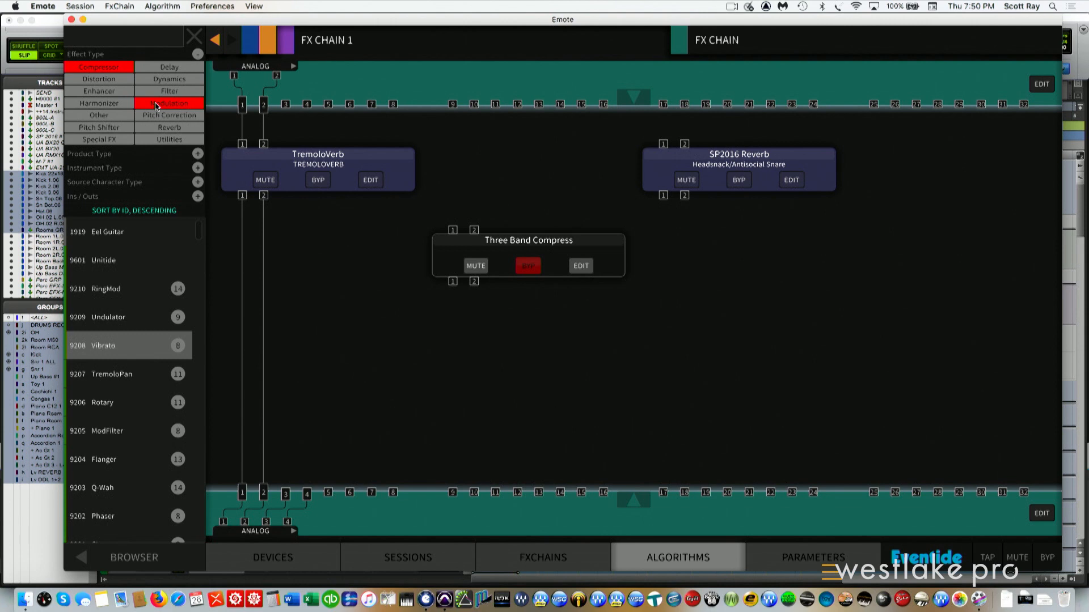
{"action": "mouse_move", "coordinate": [114, 68]}
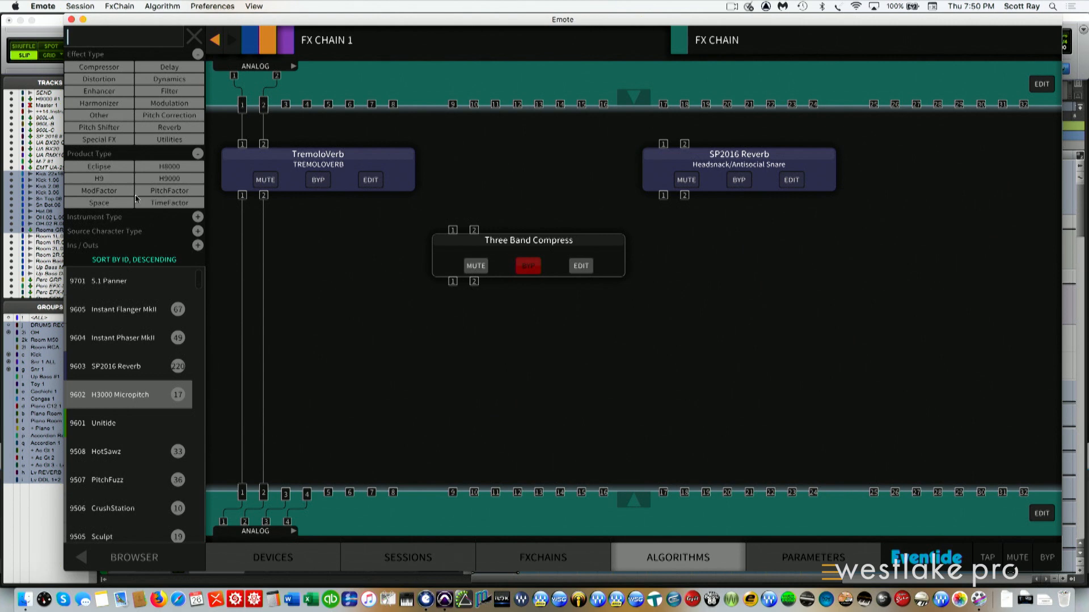
{"action": "left_click", "coordinate": [95, 217]}
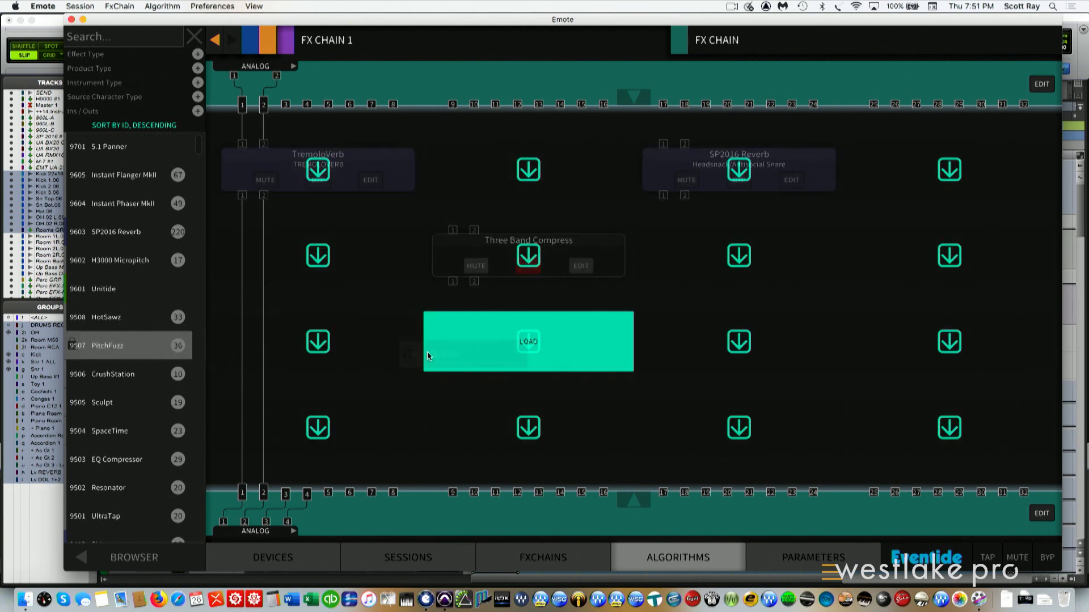
- Place PitchFuzz in the slot below TremoloVerb and select it, loading 'Just the Fuzz'
{"action": "left_click", "coordinate": [528, 340]}
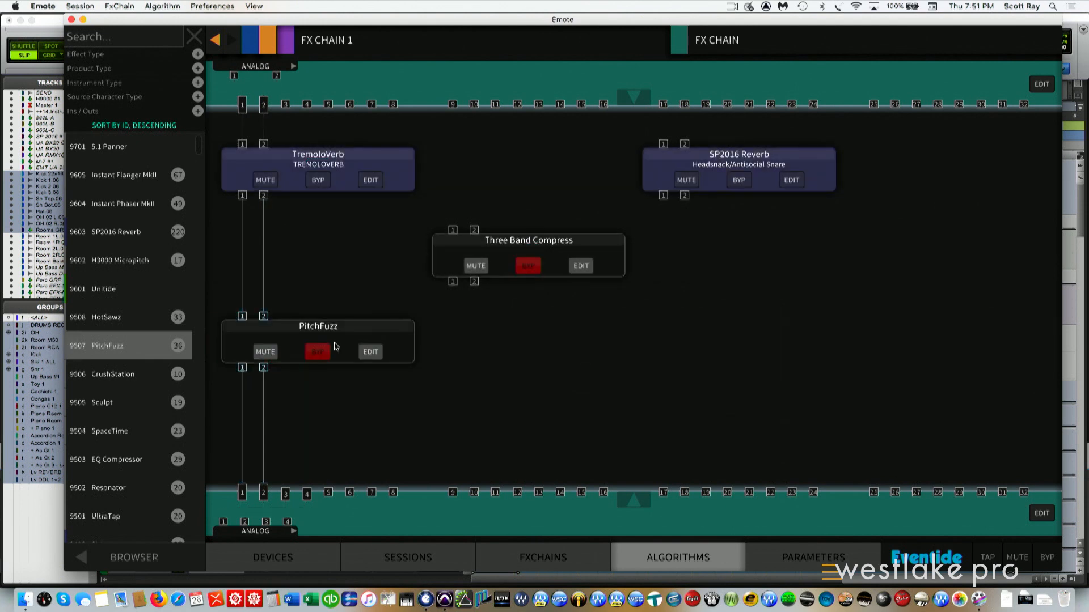
{"action": "left_click", "coordinate": [318, 352]}
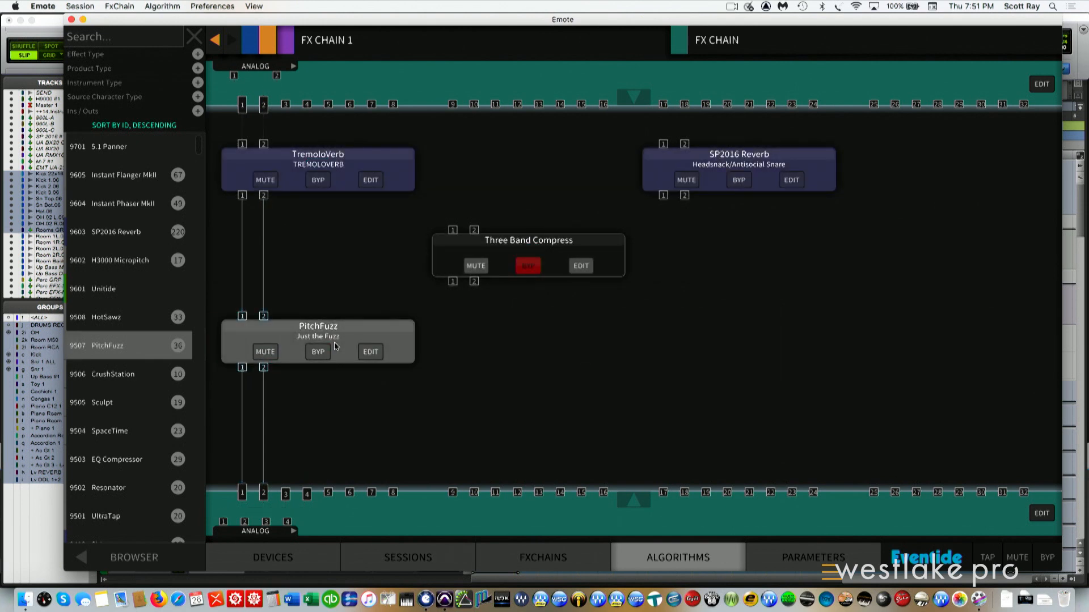
{"action": "mouse_move", "coordinate": [345, 325]}
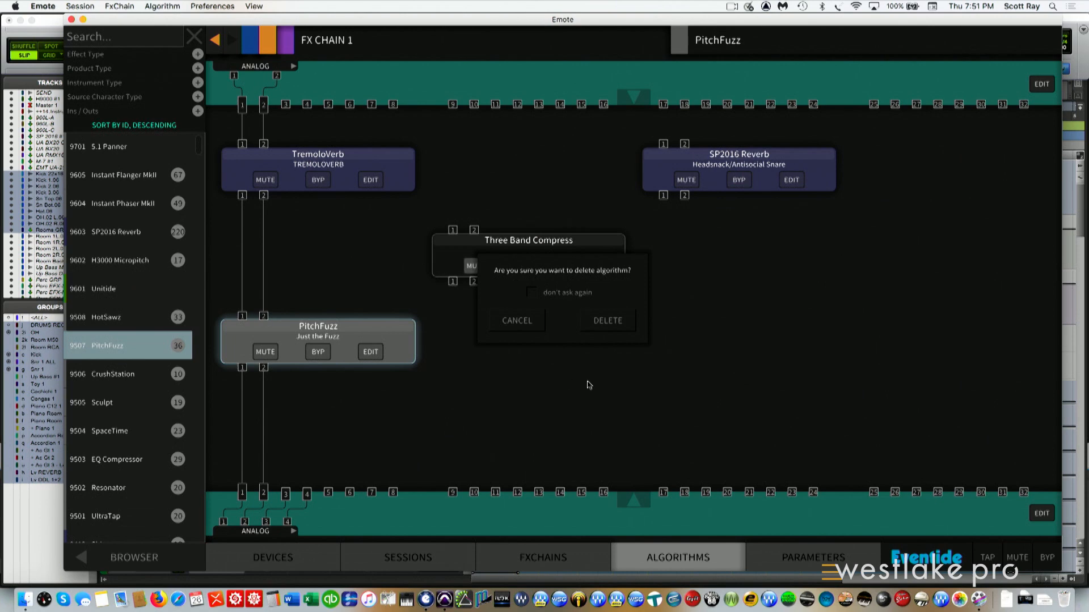
- Confirm deleting PitchFuzz, leaving TremoloVerb, SP2016 Reverb and Three Band Compress
{"action": "left_click", "coordinate": [606, 320]}
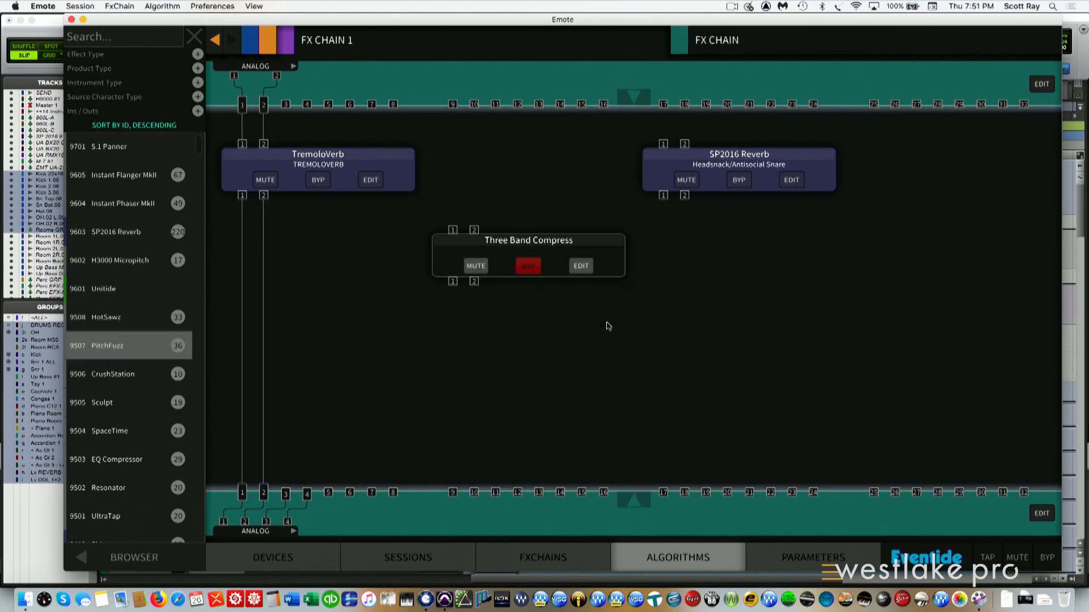